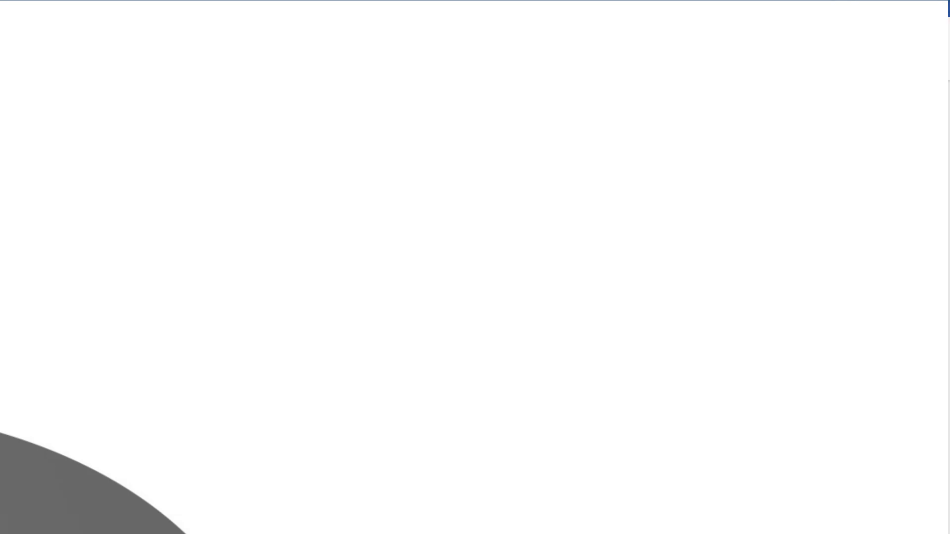
Apply 2.0 line spacing to both locust body paragraphs, leaving the heading single-spaced.
type("H")
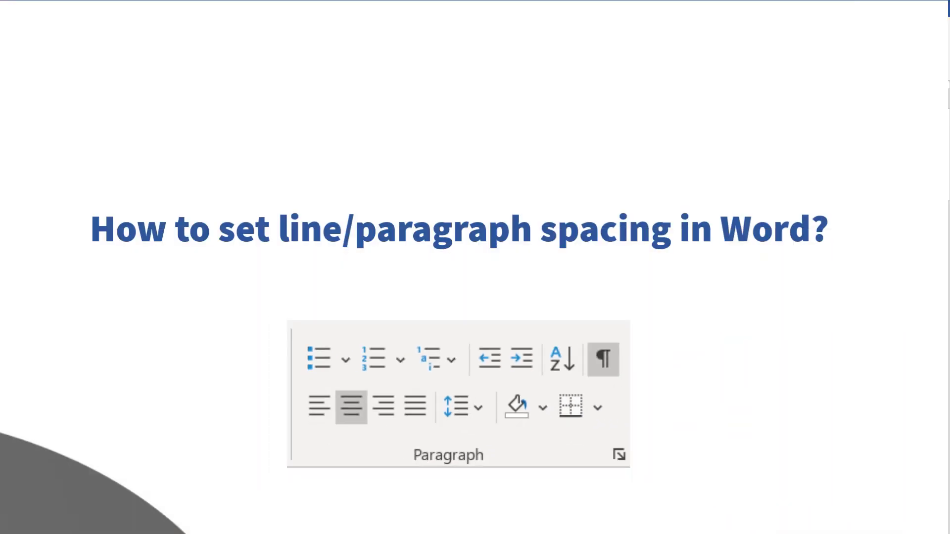
left_click(463, 406)
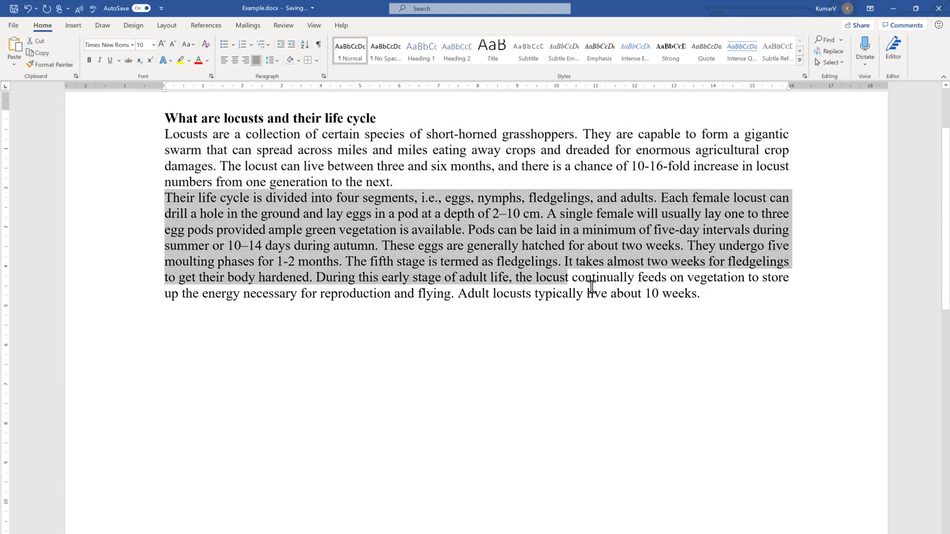
left_click(707, 293)
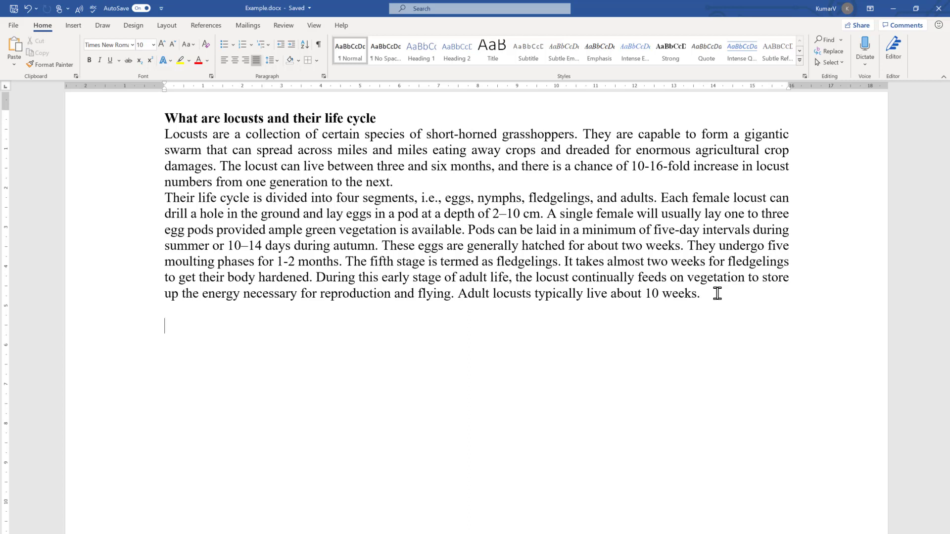
mouse_move(705, 298)
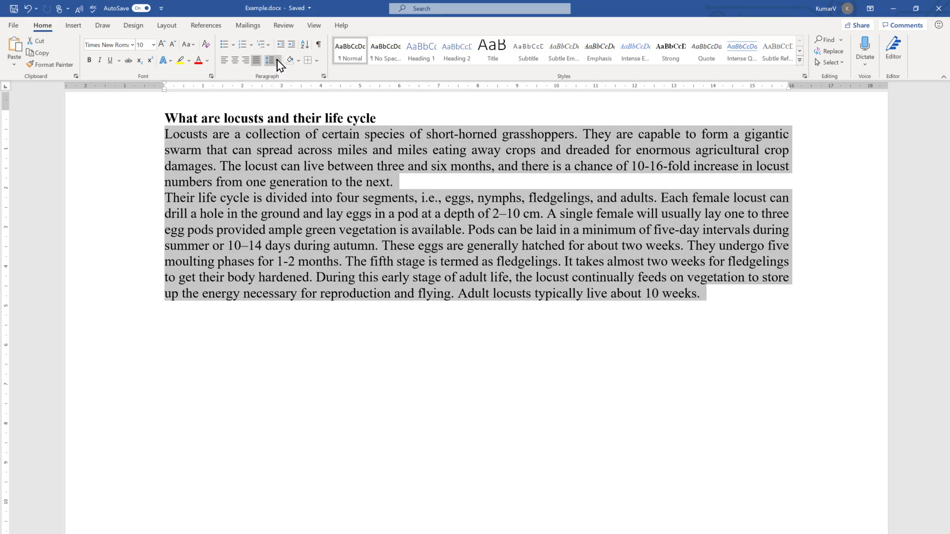
mouse_move(271, 61)
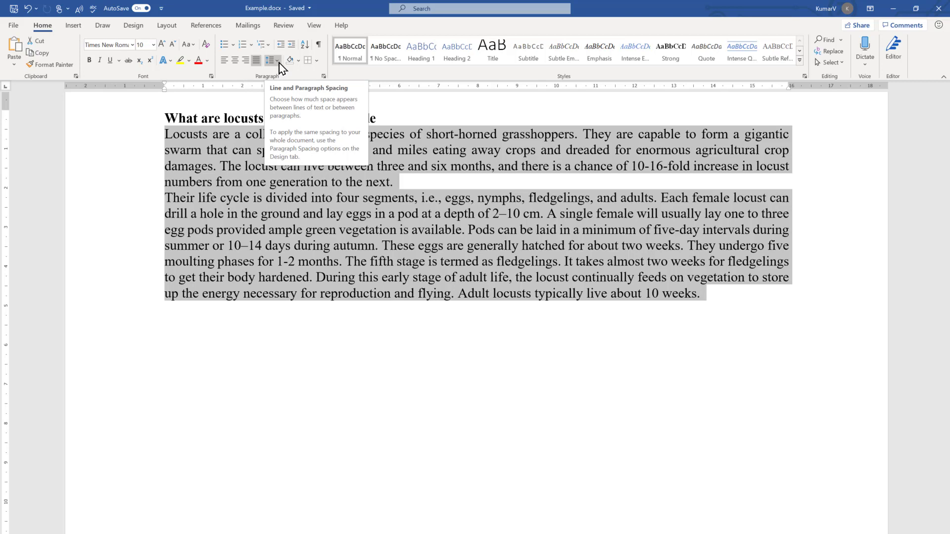
left_click(271, 60)
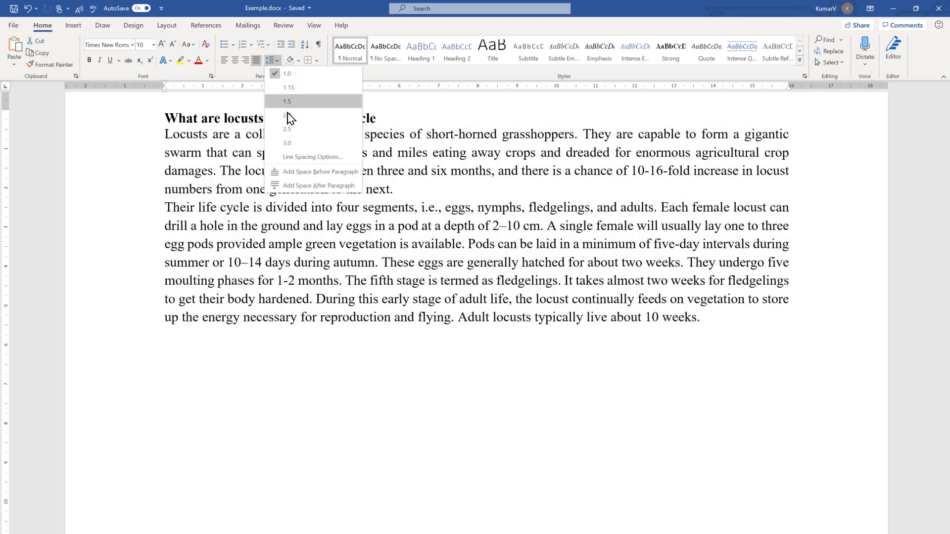
left_click(287, 115)
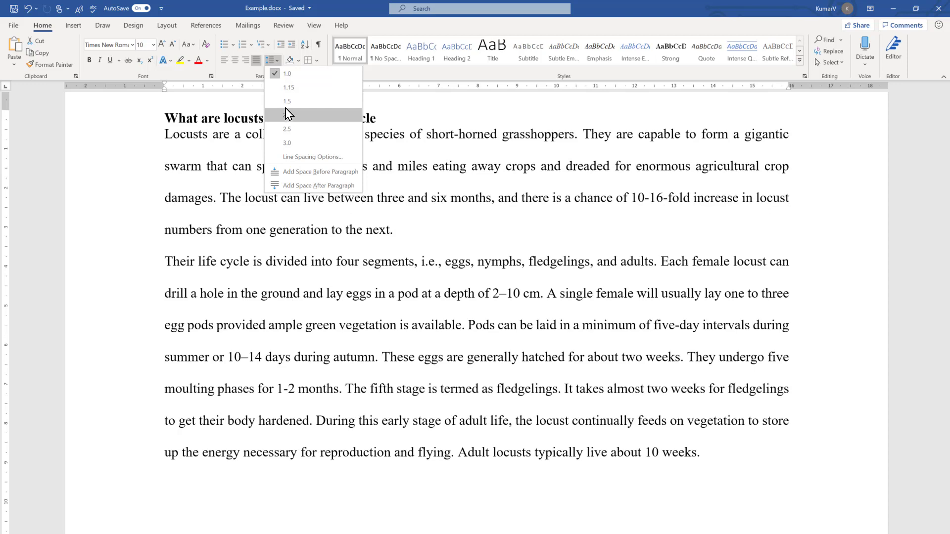
mouse_move(290, 118)
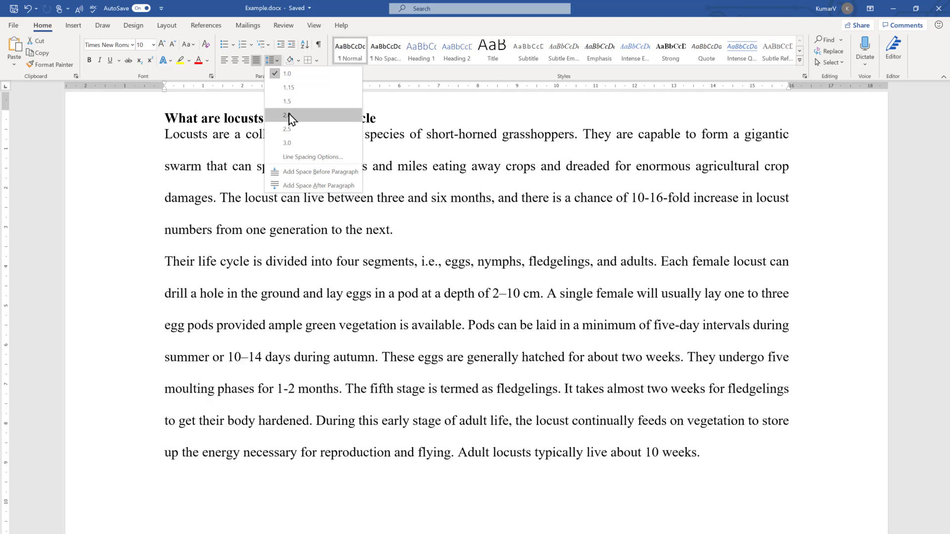
left_click(287, 115)
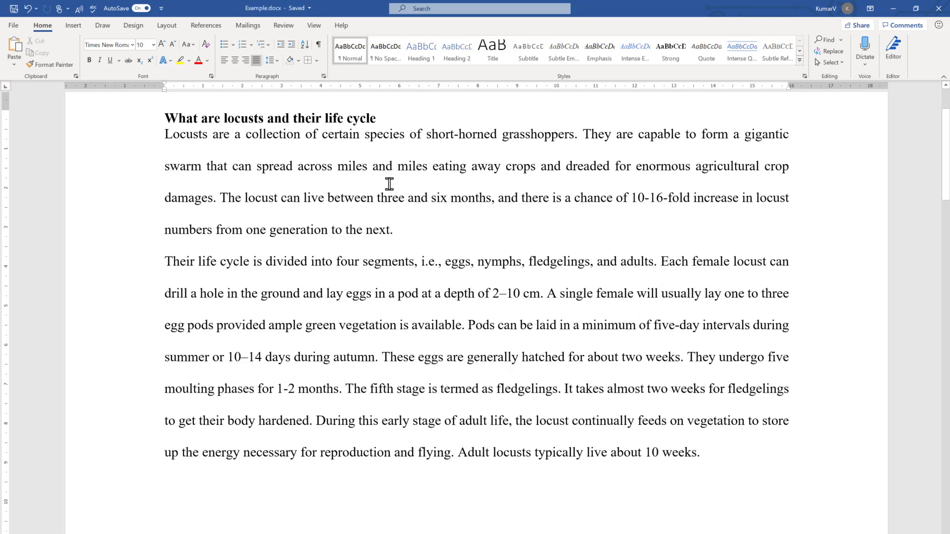
Change both body paragraphs from double to 1.15 line spacing.
left_click_drag(195, 261, 697, 452)
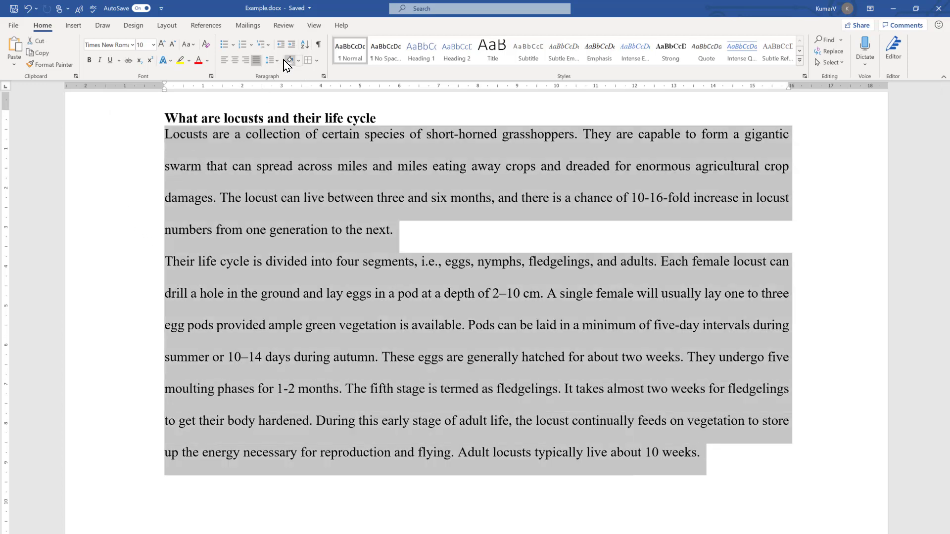
left_click(269, 60)
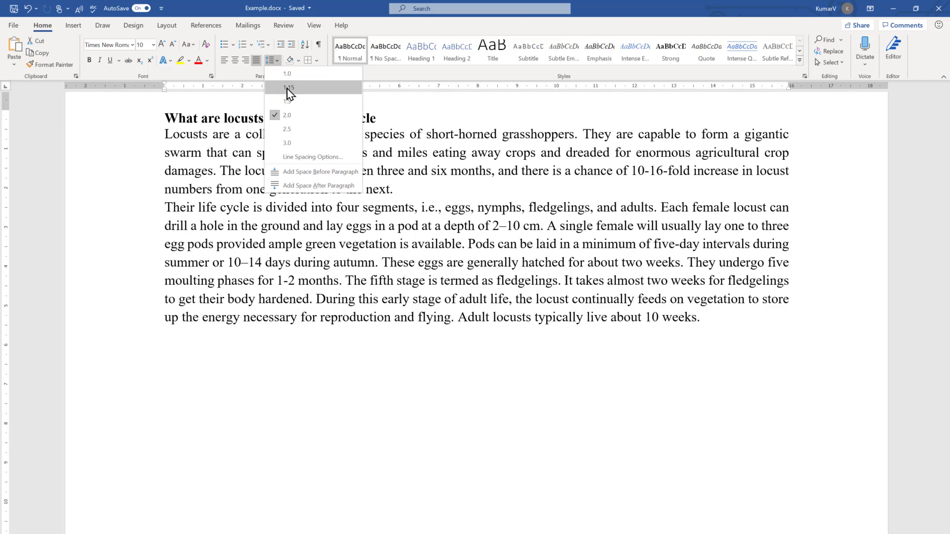
left_click(288, 87)
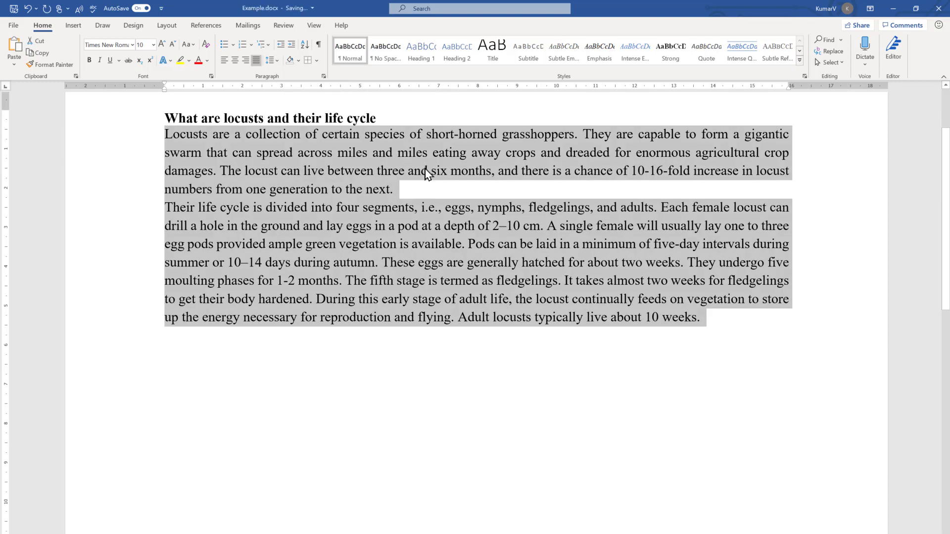
mouse_move(387, 178)
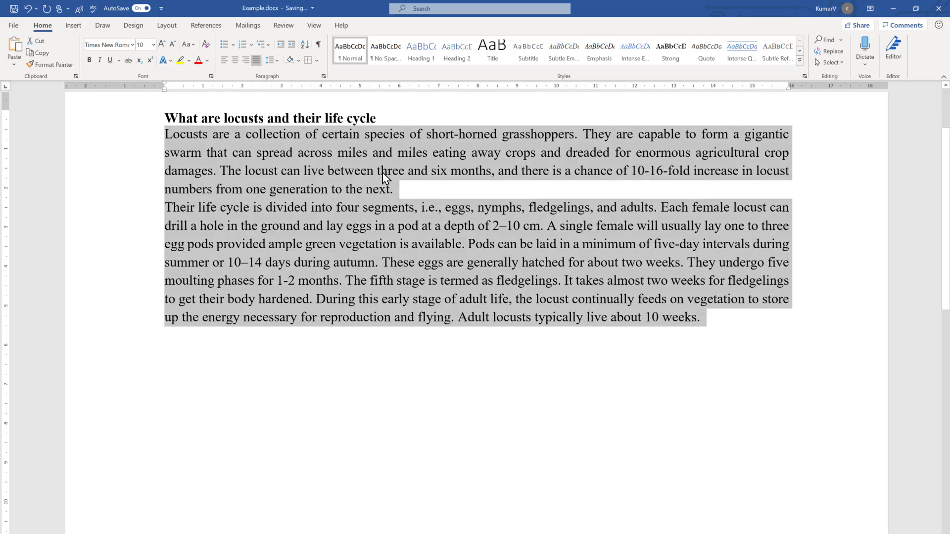
left_click(363, 189)
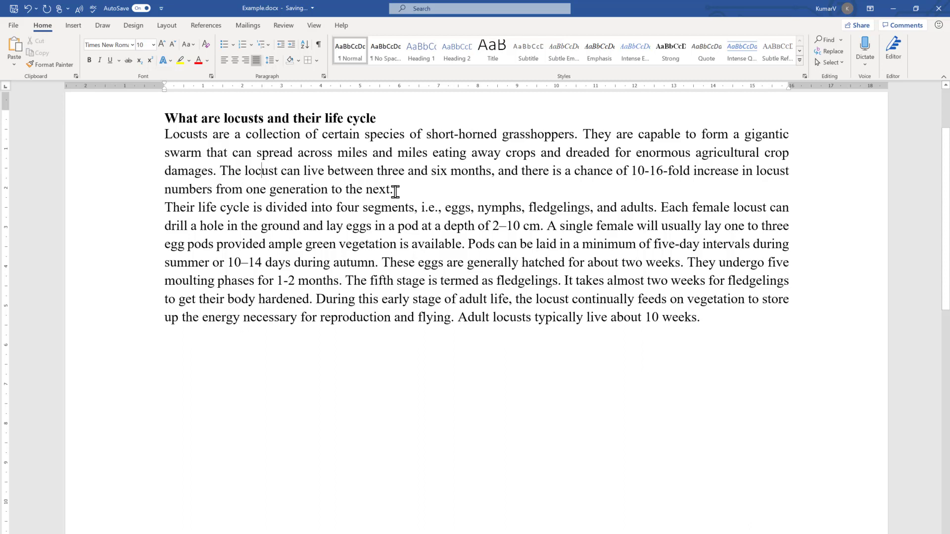
Add space before the body paragraphs so a gap separates the two locust paragraphs.
left_click_drag(164, 134, 374, 170)
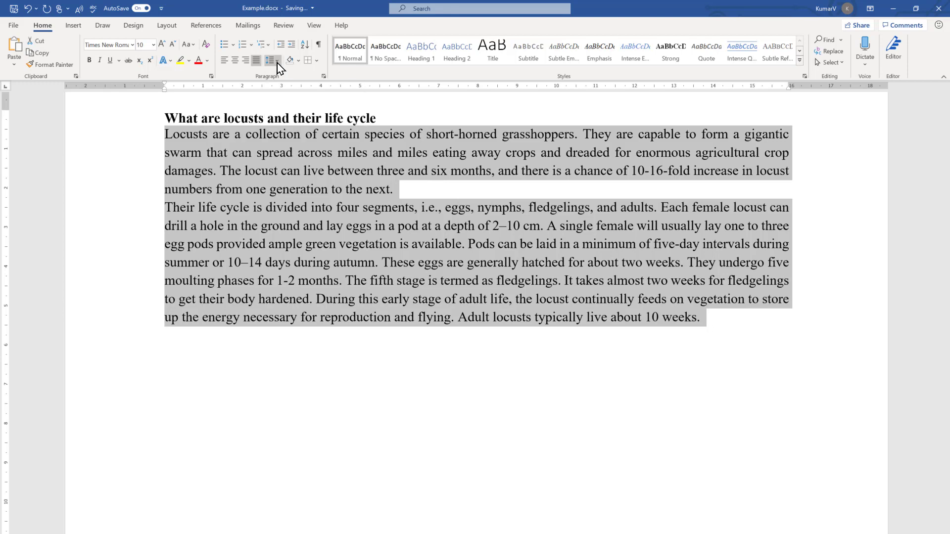
left_click(270, 61)
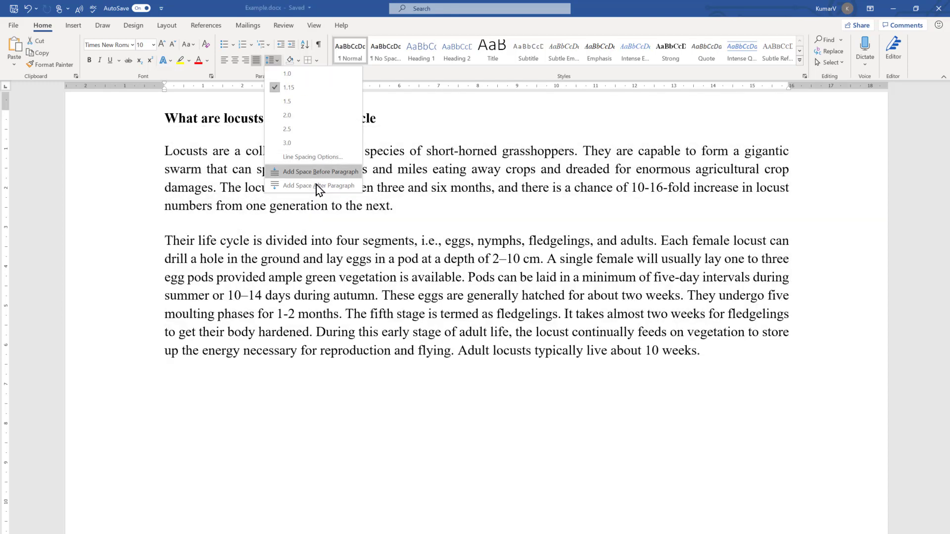
mouse_move(321, 185)
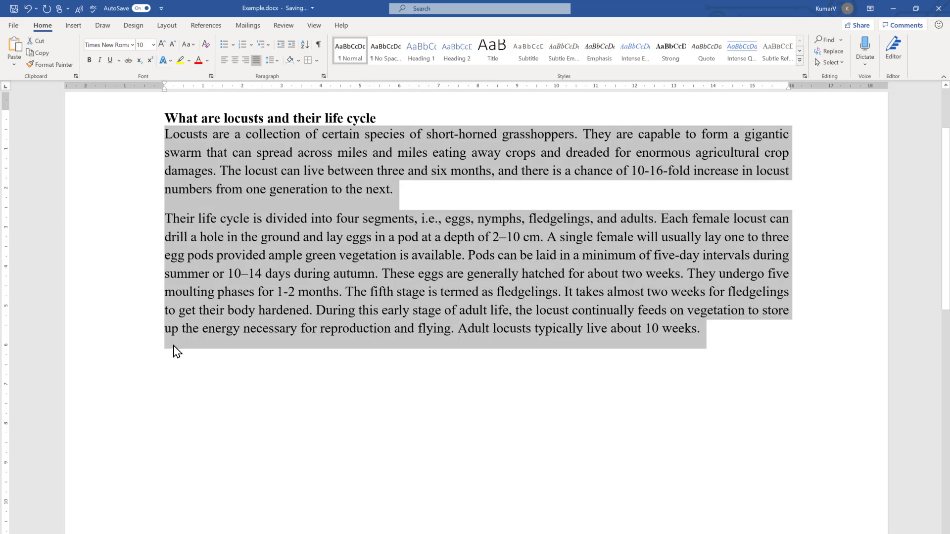
mouse_move(194, 206)
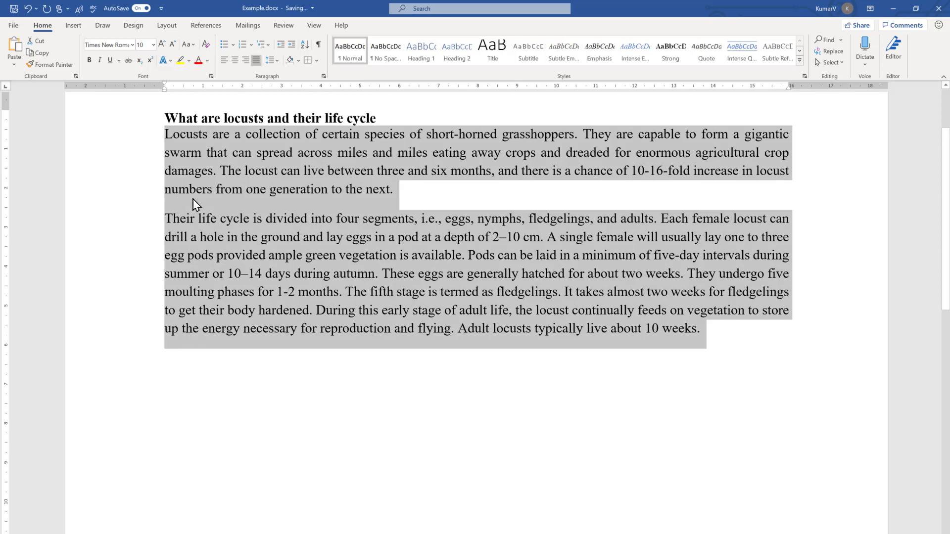
mouse_move(202, 220)
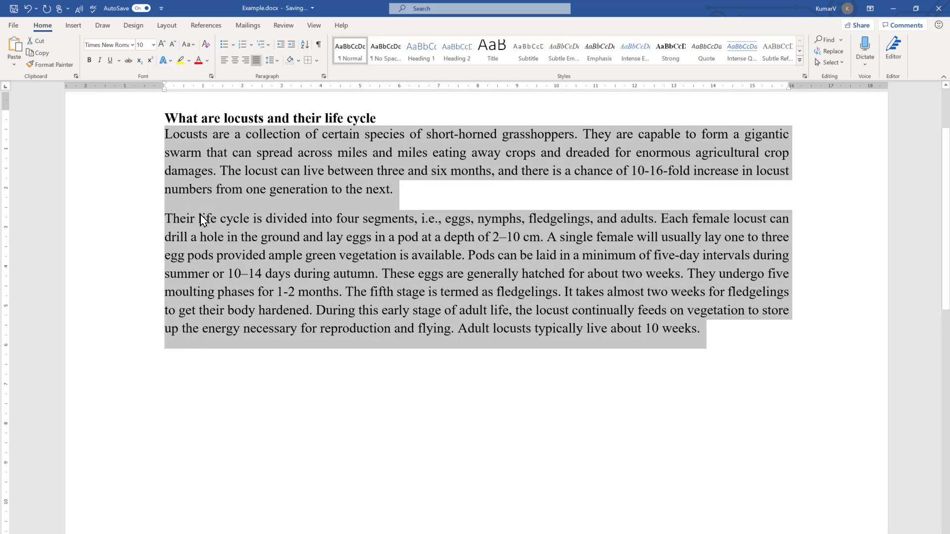
left_click(395, 189)
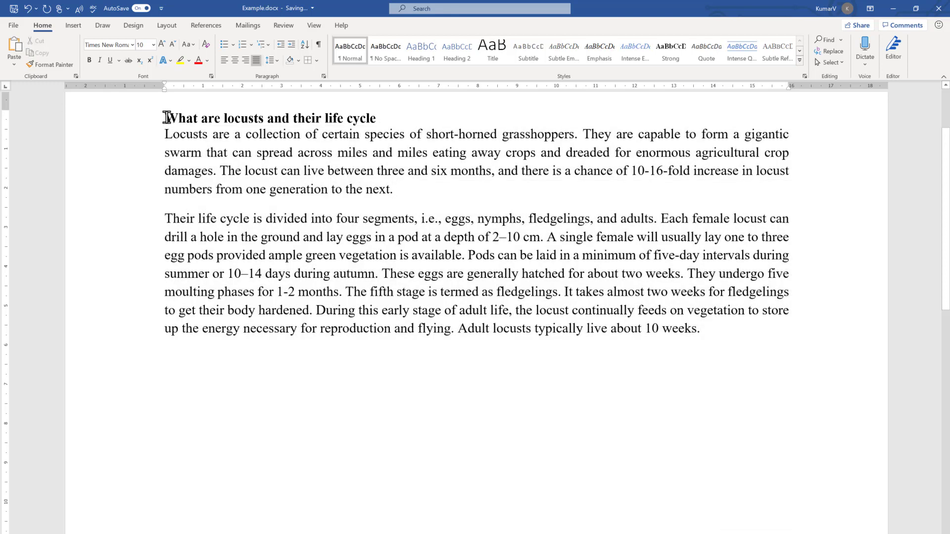
Add space after the essay heading so a gap separates it from the first paragraph.
double_click(269, 118)
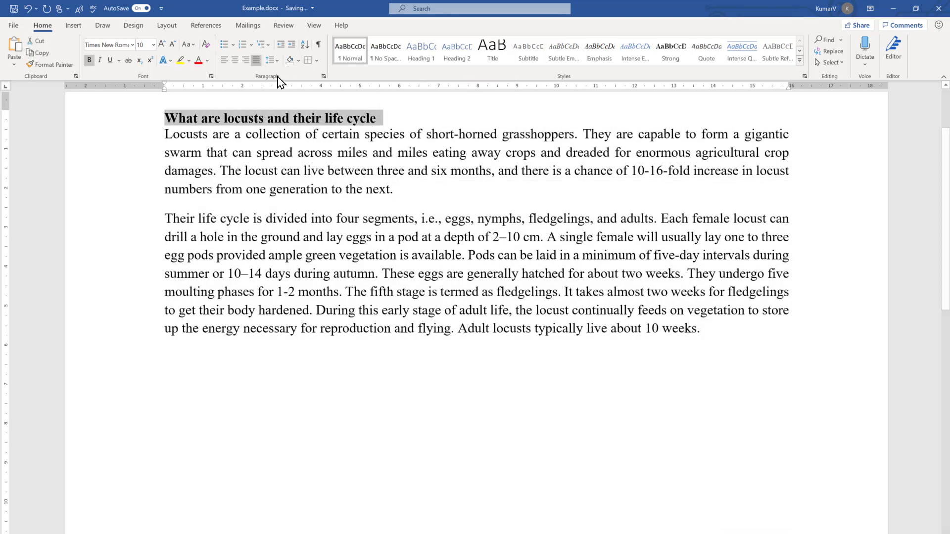
left_click(270, 60)
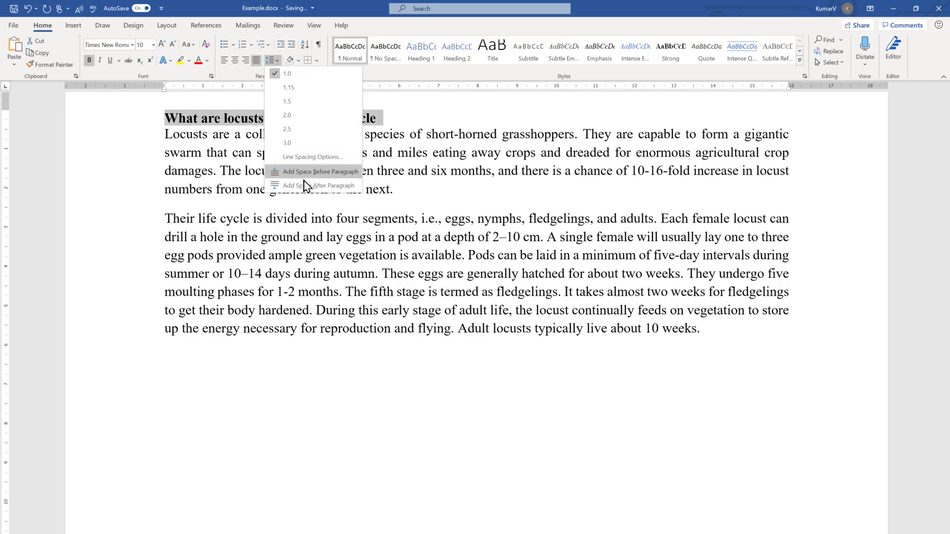
left_click(287, 73)
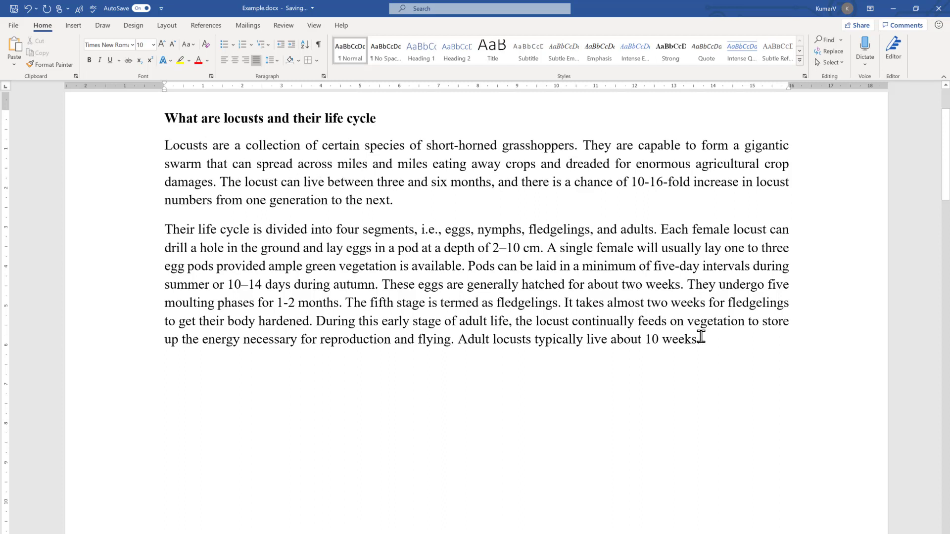
Apply 1.5 line spacing to the entire essay, heading included, via Microsoft Search 'line'.
left_click_drag(165, 146, 699, 339)
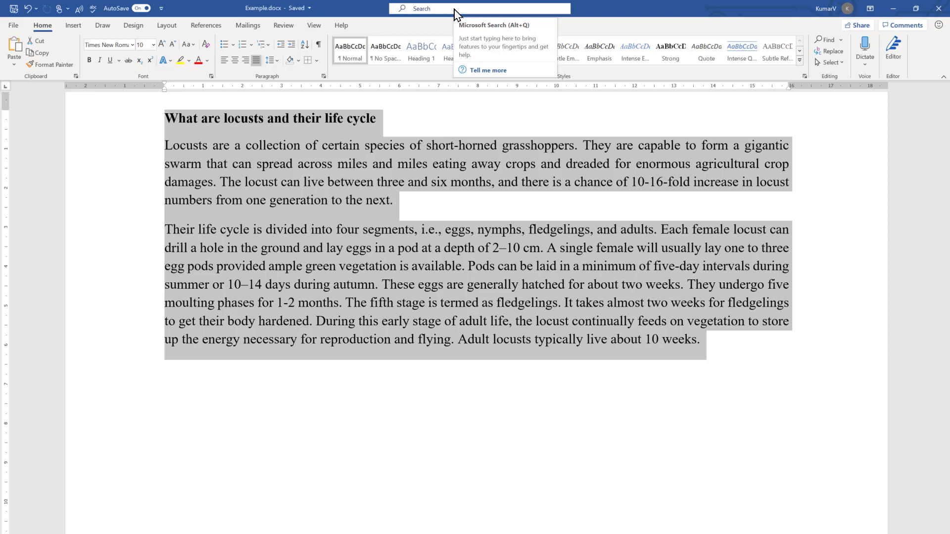
mouse_move(433, 17)
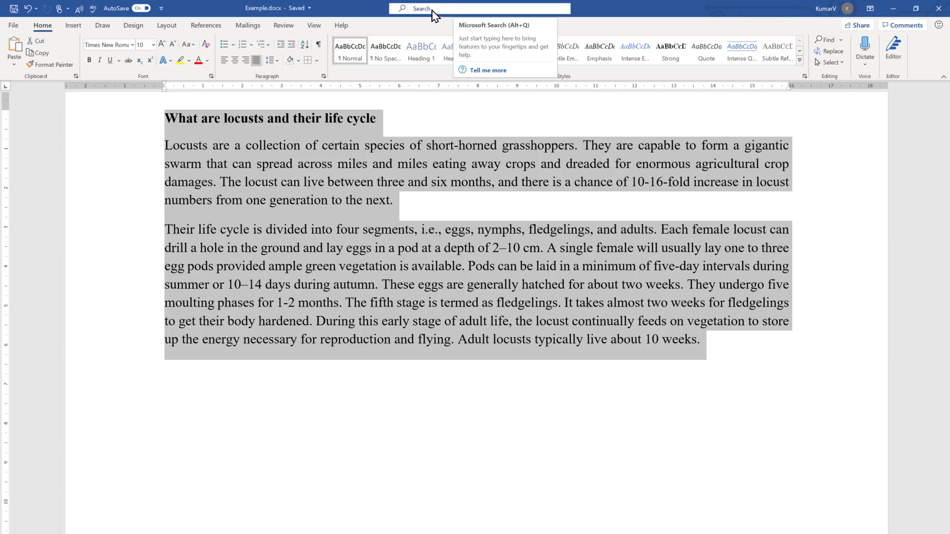
mouse_move(425, 13)
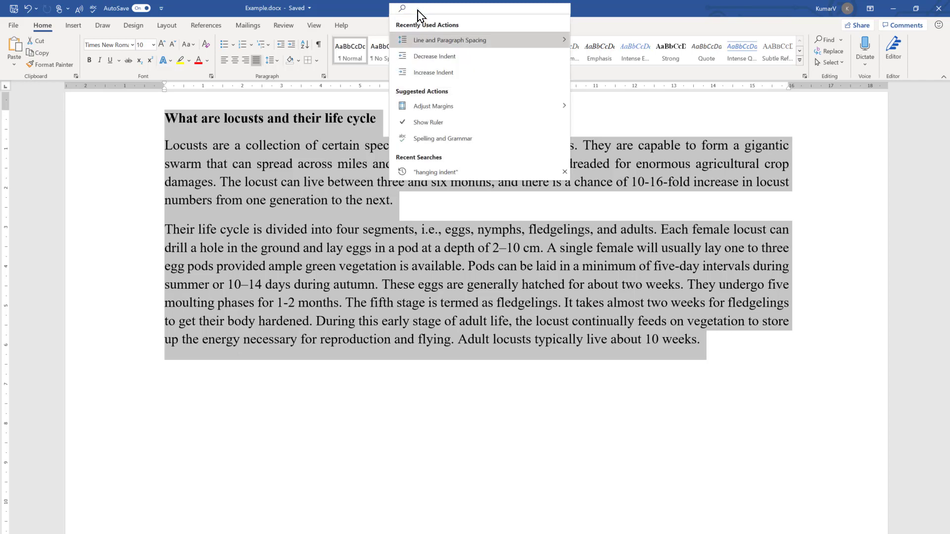
type("line")
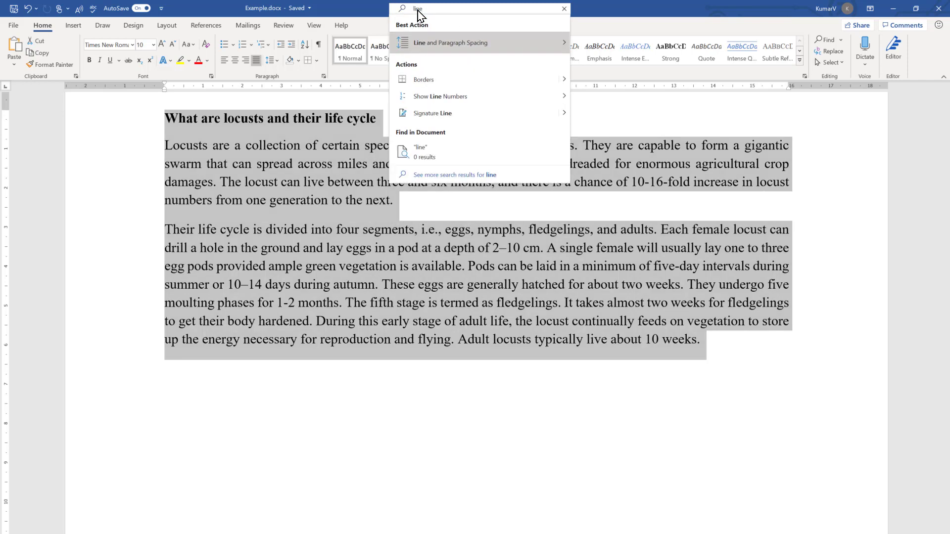
left_click(452, 42)
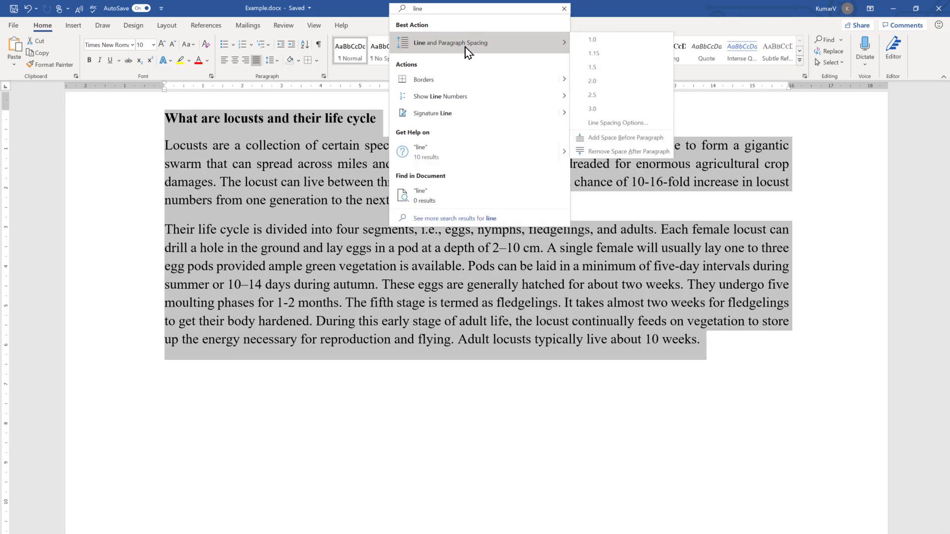
mouse_move(542, 63)
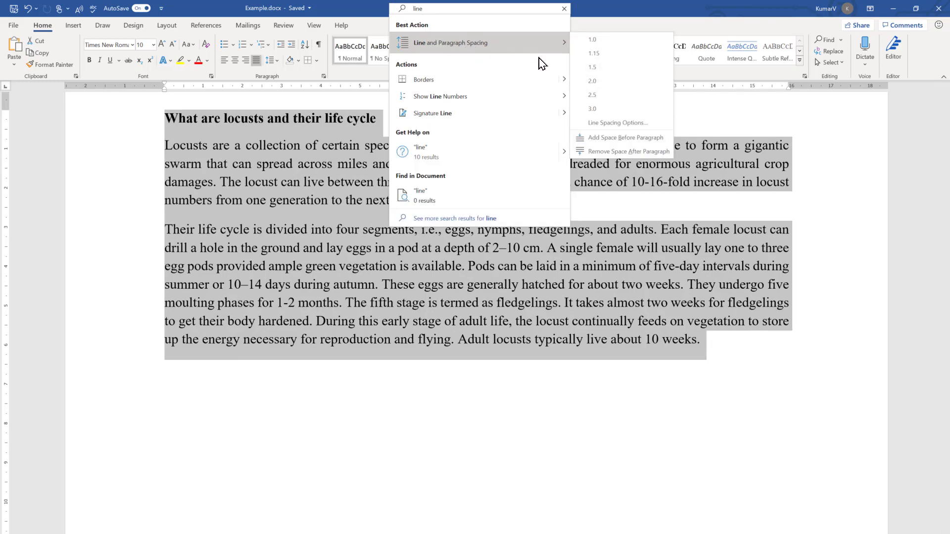
left_click(592, 66)
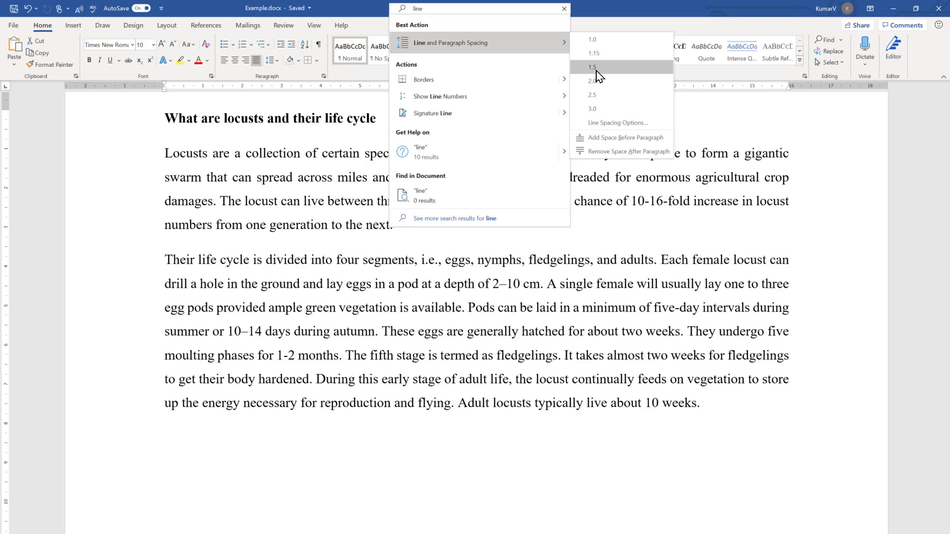
left_click(592, 66)
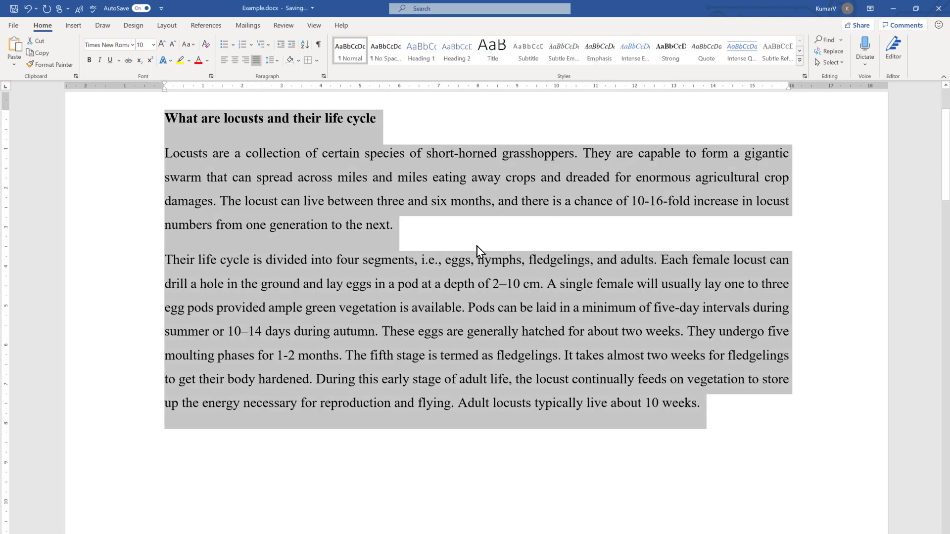
mouse_move(401, 177)
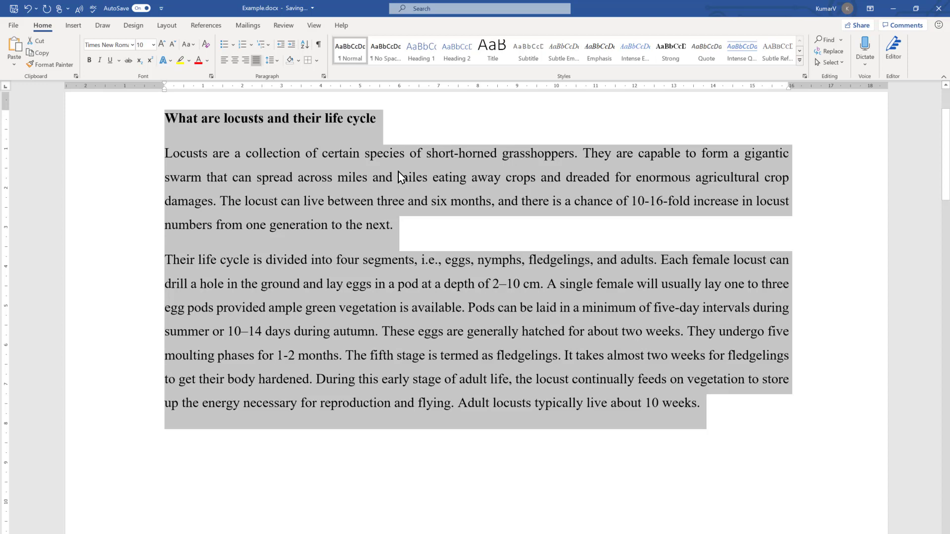
mouse_move(437, 205)
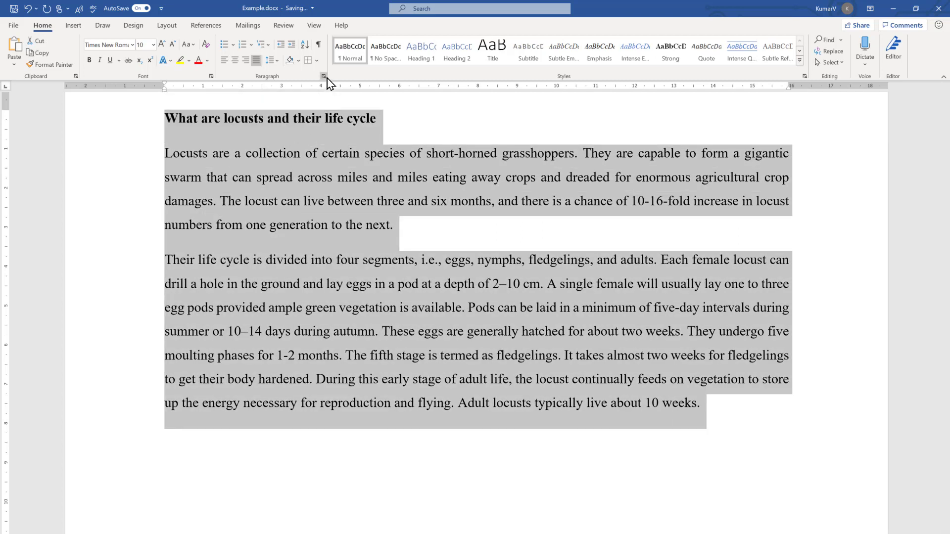
mouse_move(324, 76)
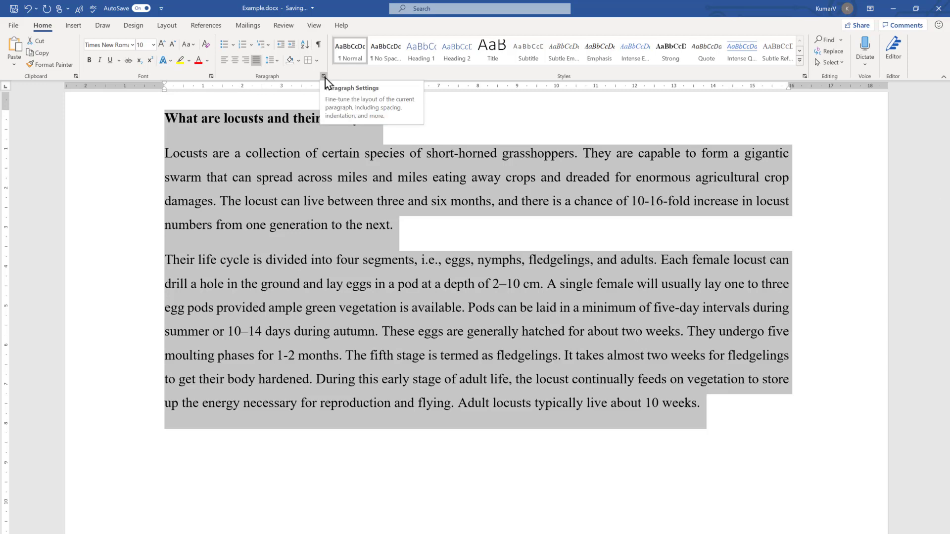
Set Spacing Before to 30 pt for every essay paragraph in the Paragraph dialog.
left_click(323, 77)
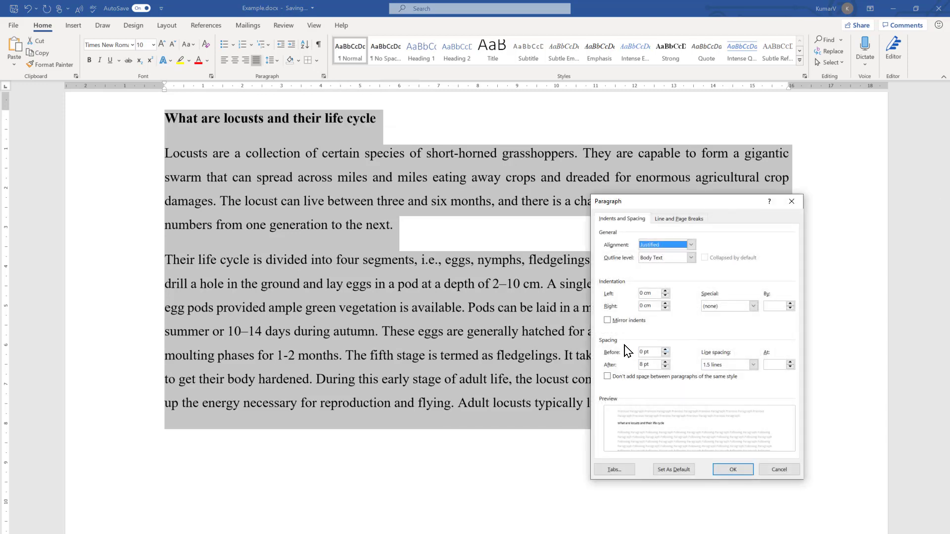
left_click(648, 352)
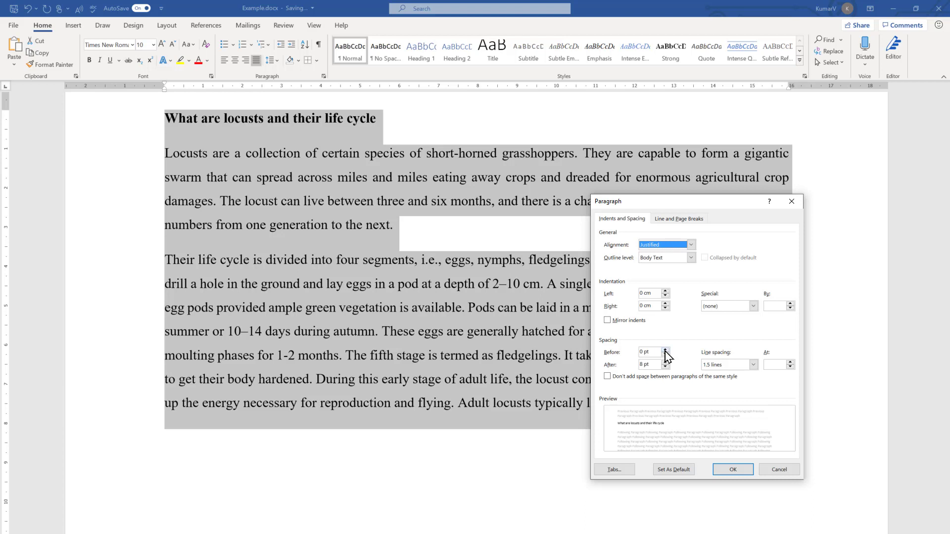
mouse_move(202, 157)
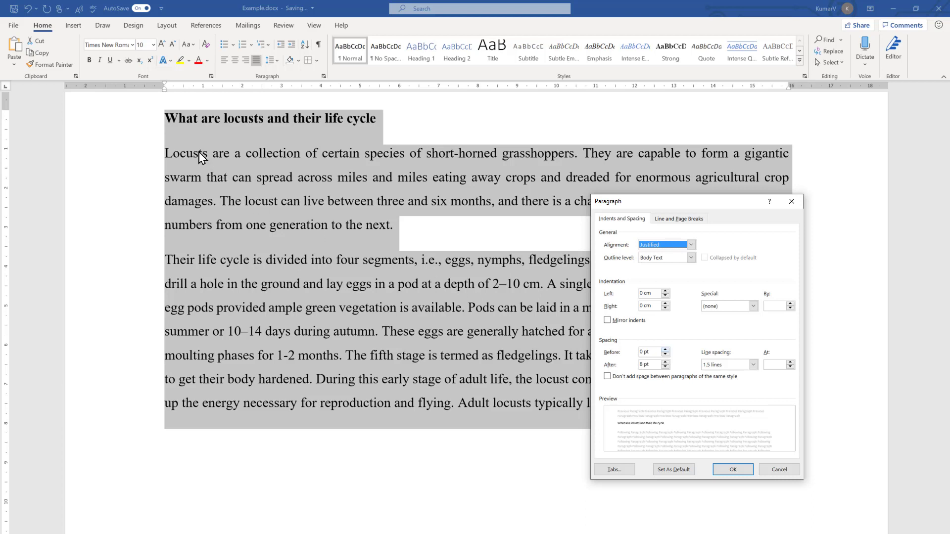
mouse_move(180, 143)
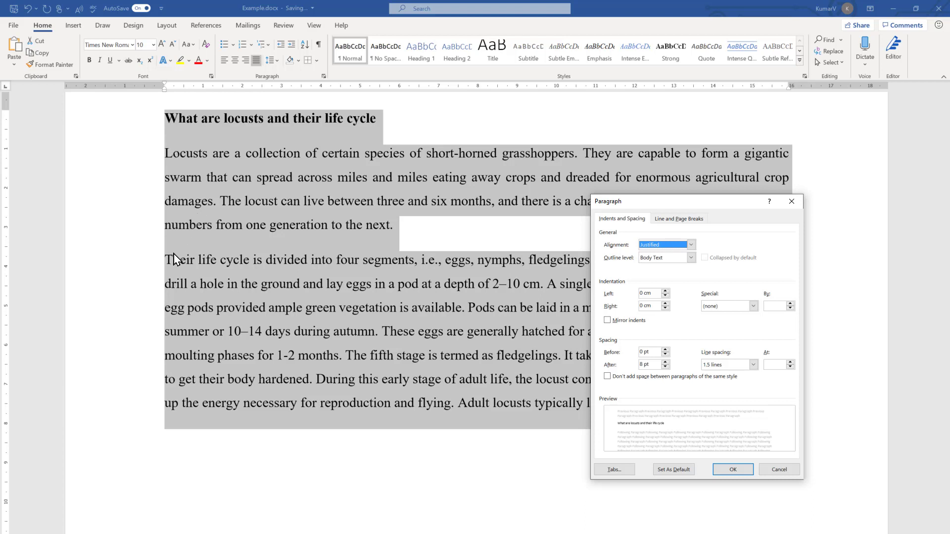
left_click(665, 349)
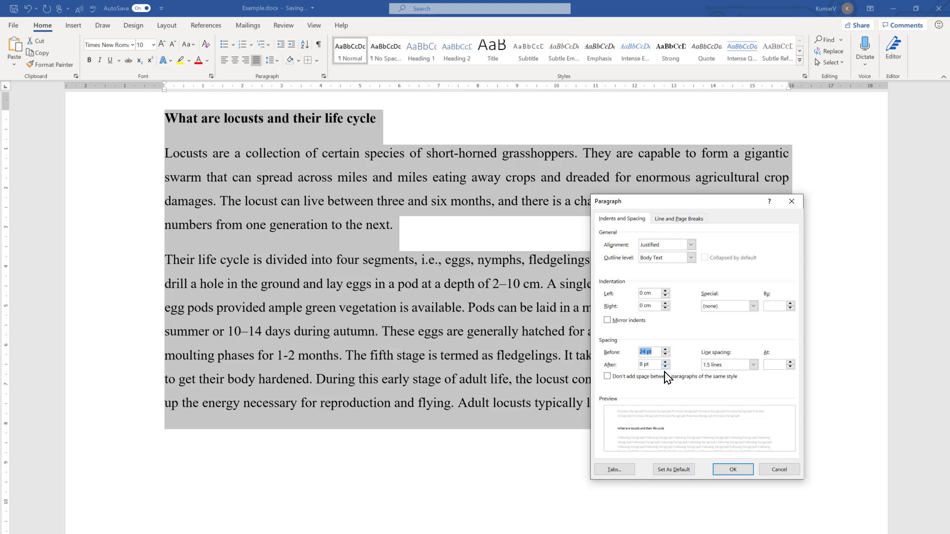
left_click(664, 350)
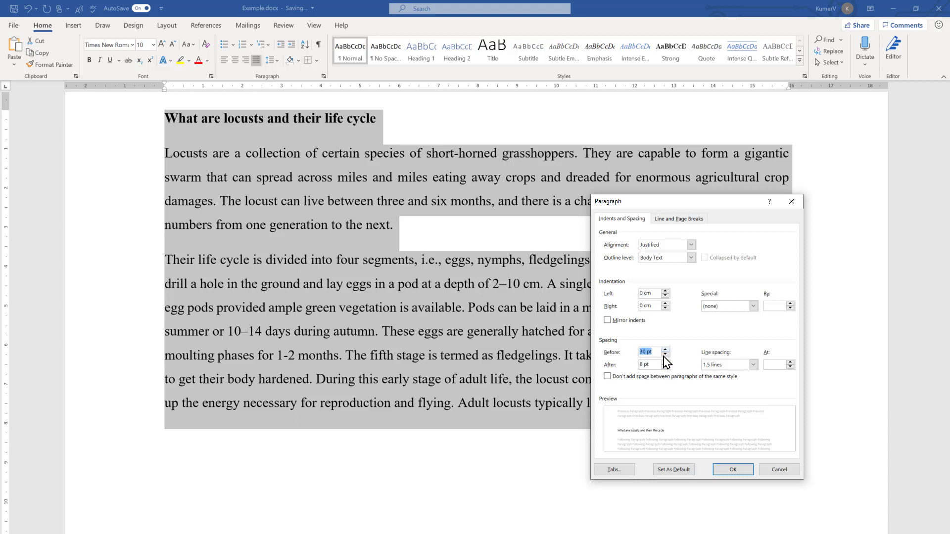
mouse_move(625, 427)
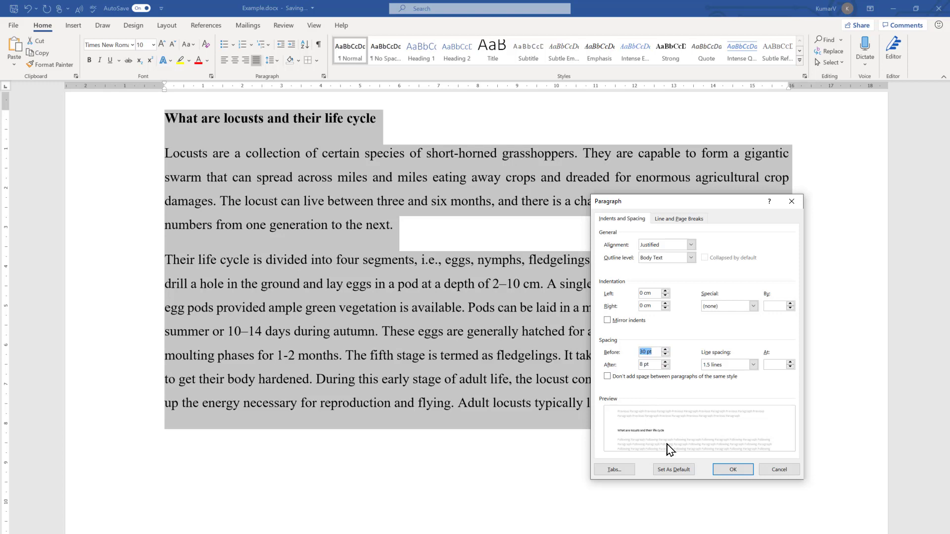
left_click(732, 469)
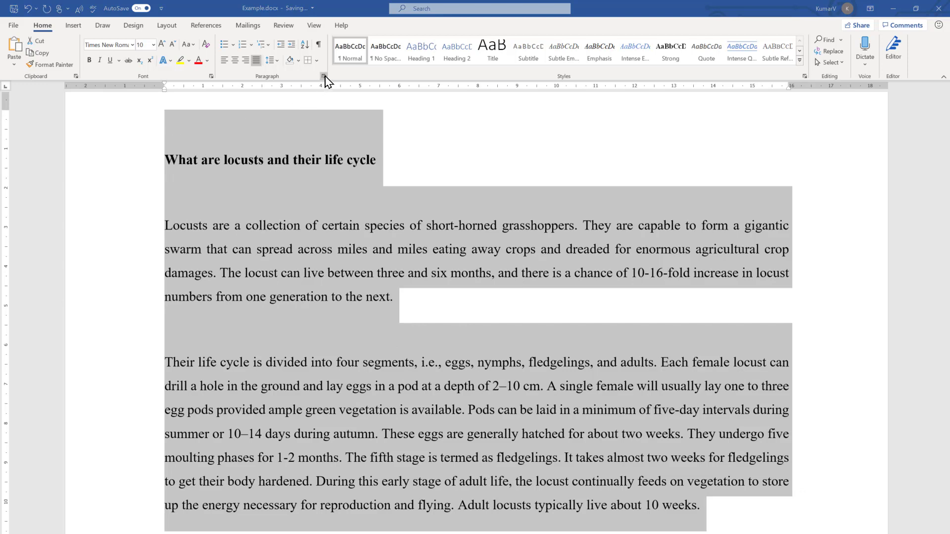
Set Spacing After to 60 pt alongside the 30 pt before, then reopen the Paragraph settings.
left_click(322, 76)
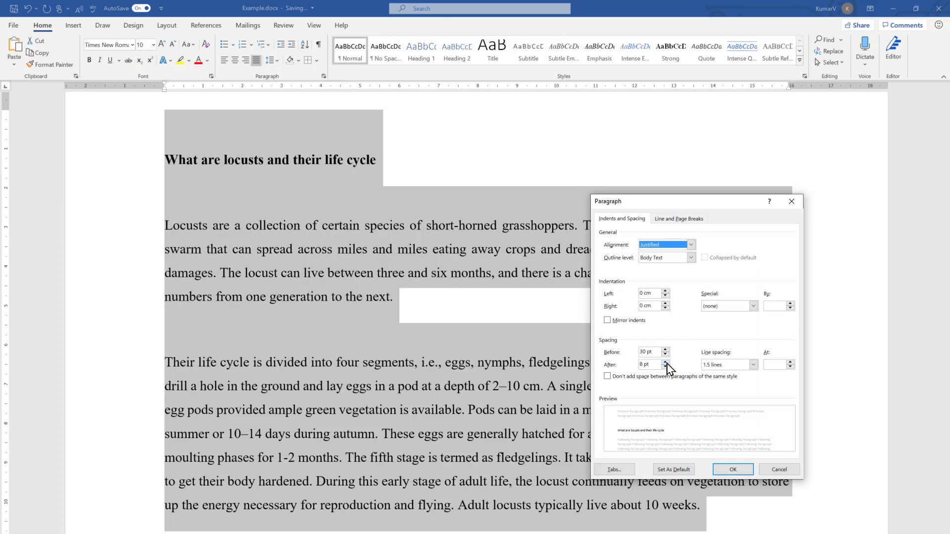
left_click(665, 362)
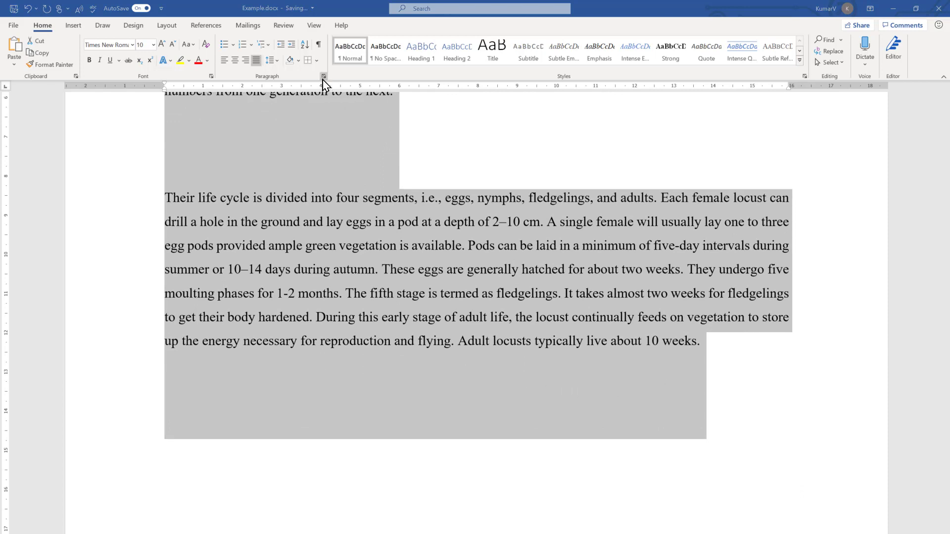
left_click(324, 76)
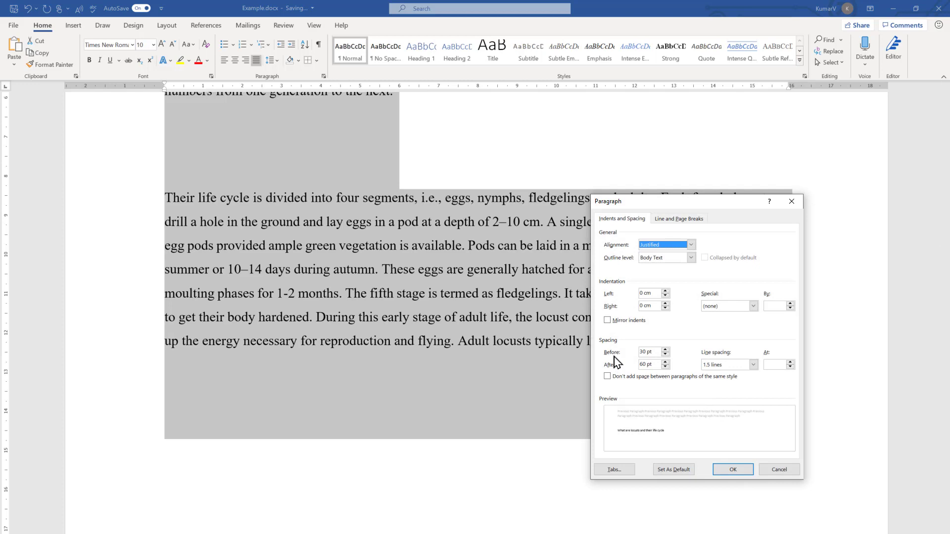
mouse_move(615, 369)
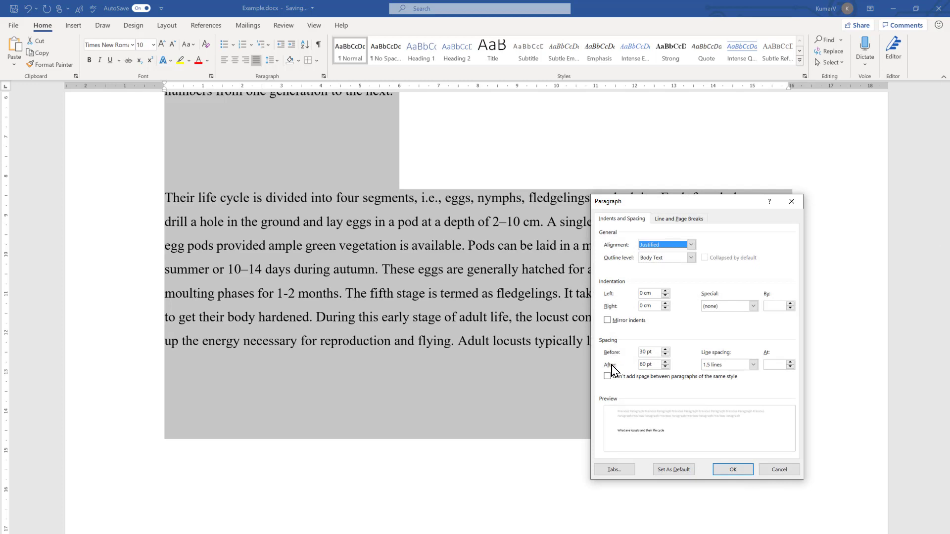
mouse_move(735, 363)
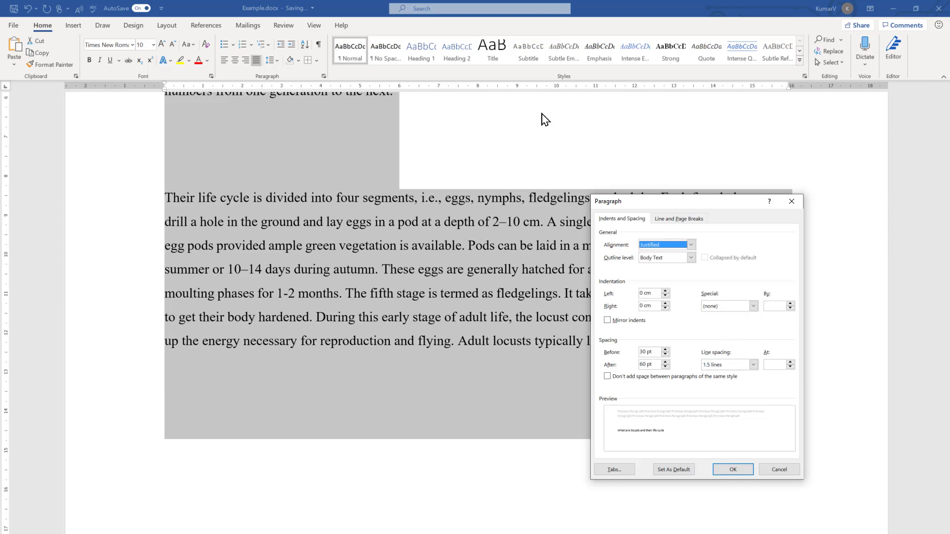
Set line spacing to Double, then to Multiple at 2.5, spreading the essay lines apart.
left_click(755, 364)
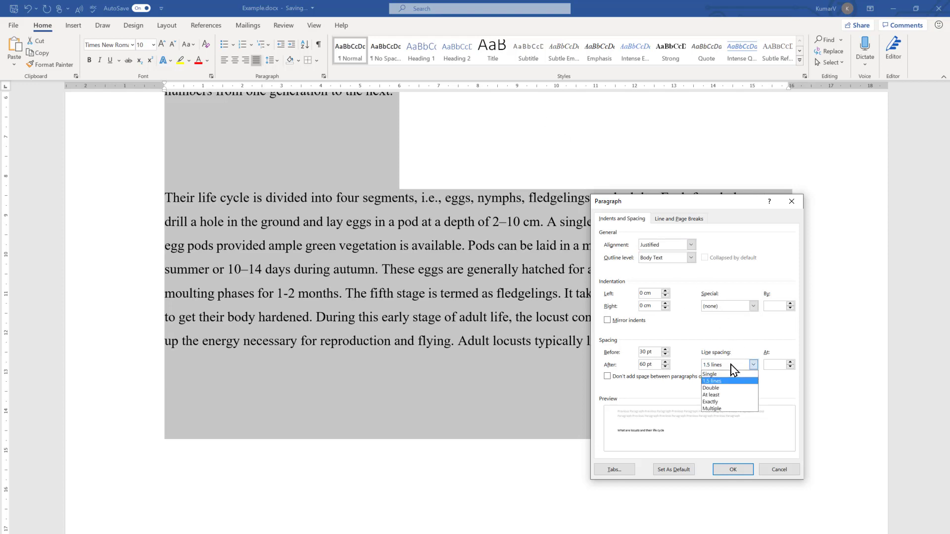
left_click(711, 388)
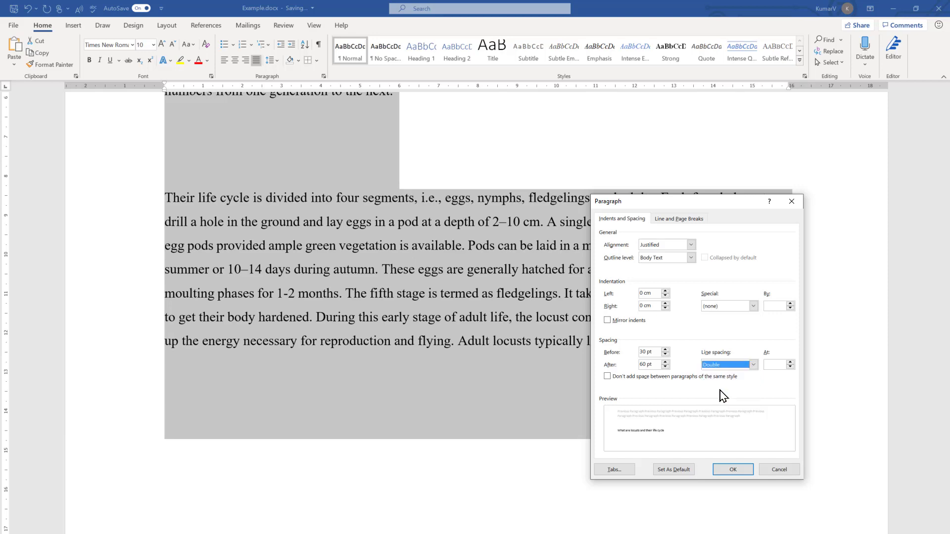
left_click(732, 469)
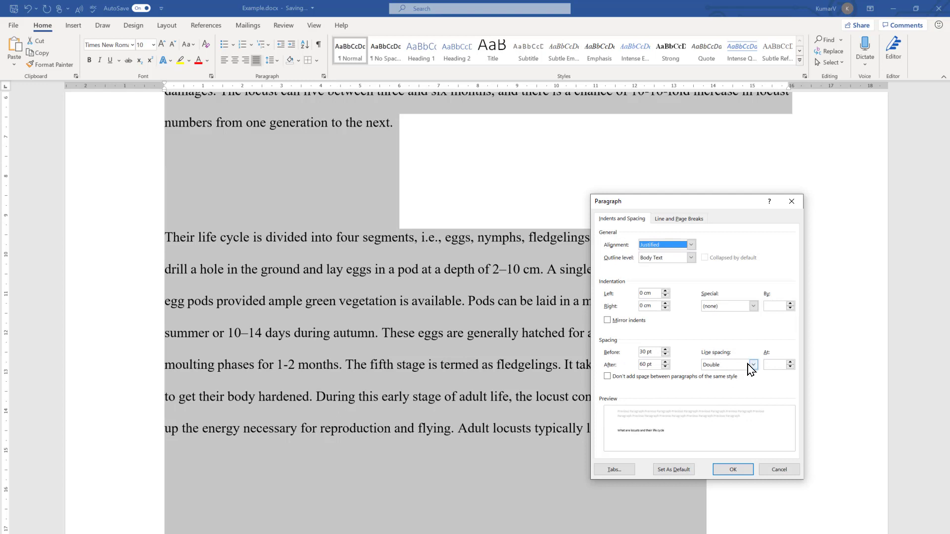
left_click(753, 364)
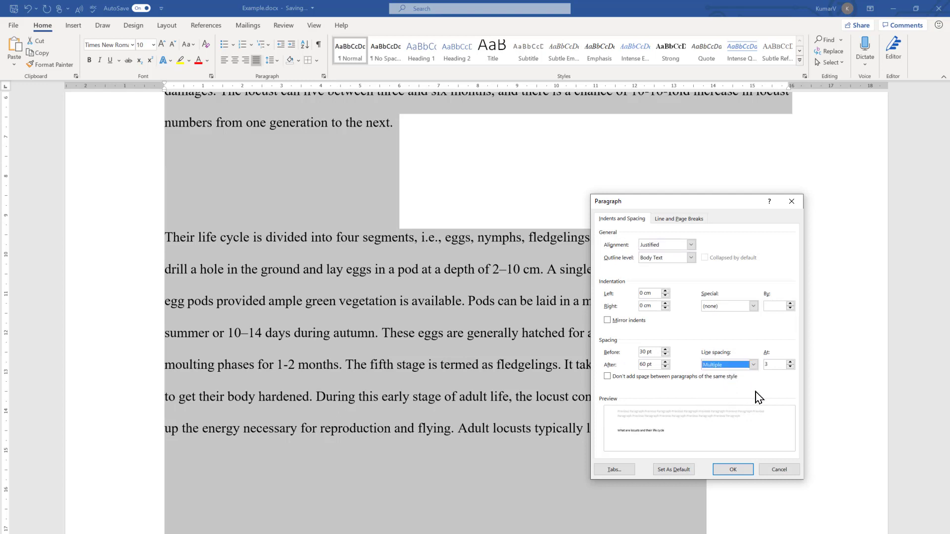
left_click(776, 364)
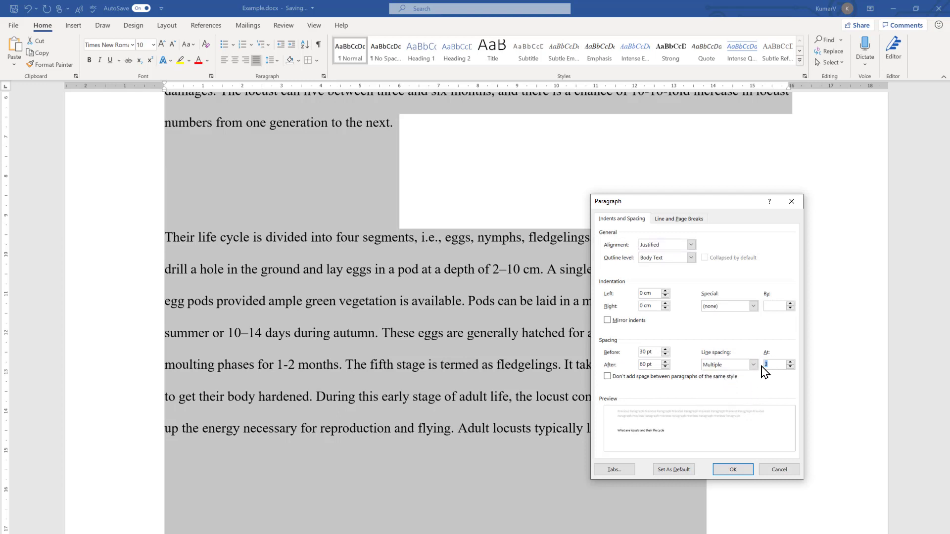
type("2.5")
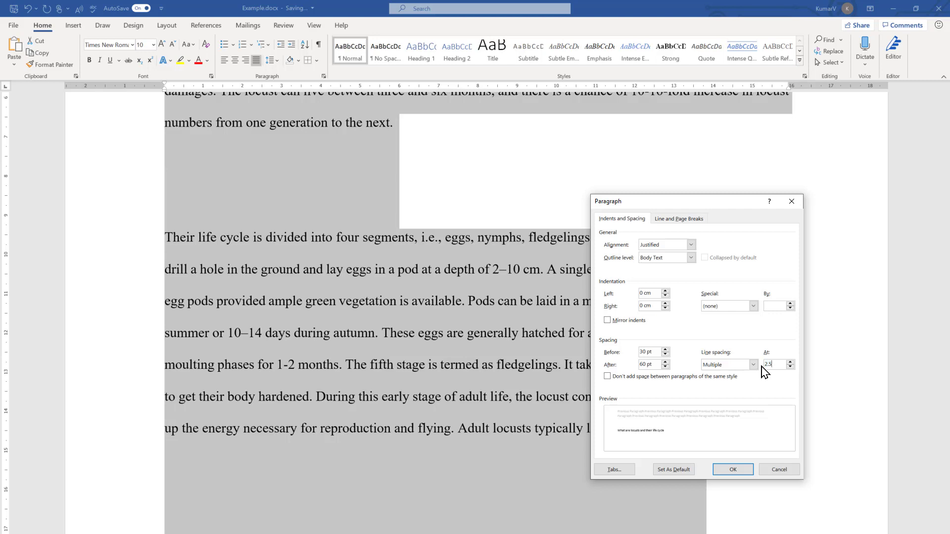
left_click(732, 469)
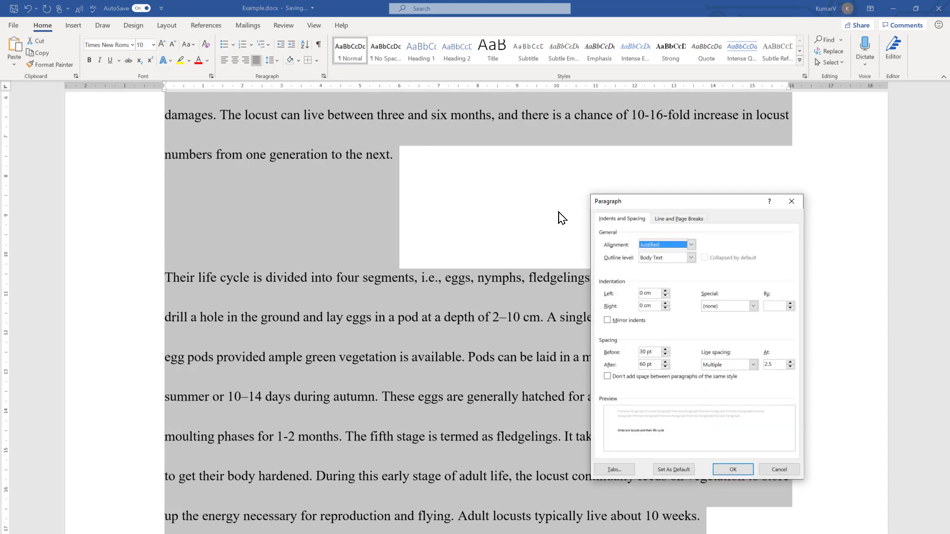
Set 'At least' 16 pt line spacing for the essay, keeping 30 pt before and 60 pt after.
left_click(753, 364)
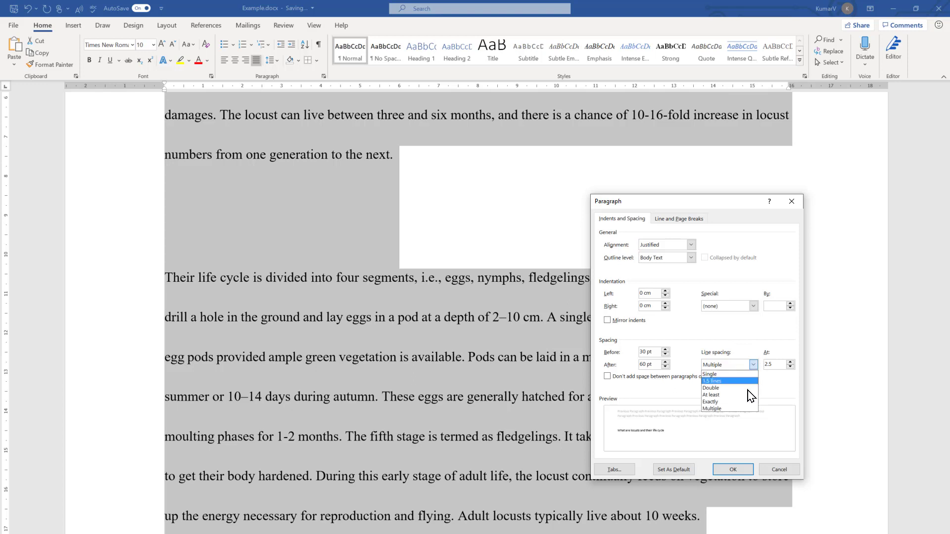
mouse_move(740, 395)
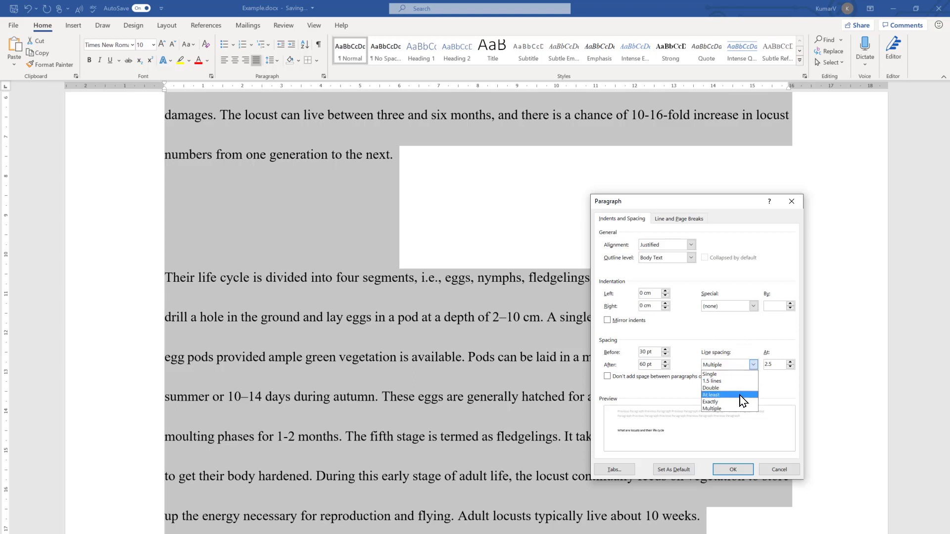
left_click(710, 395)
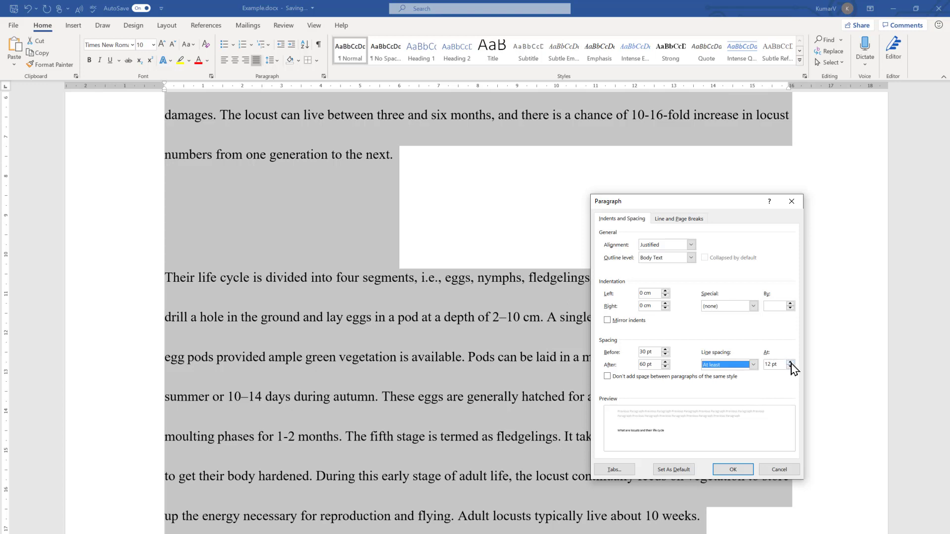
left_click(792, 362)
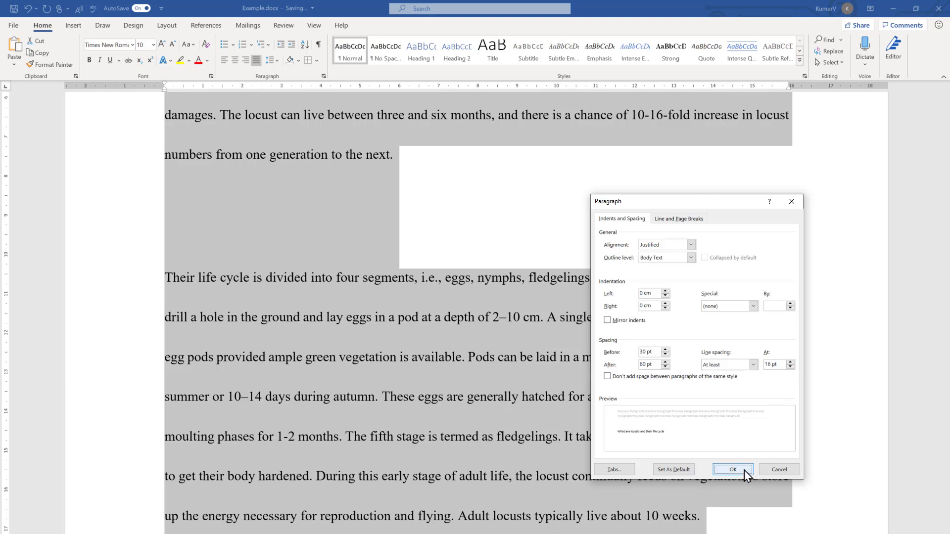
left_click(733, 469)
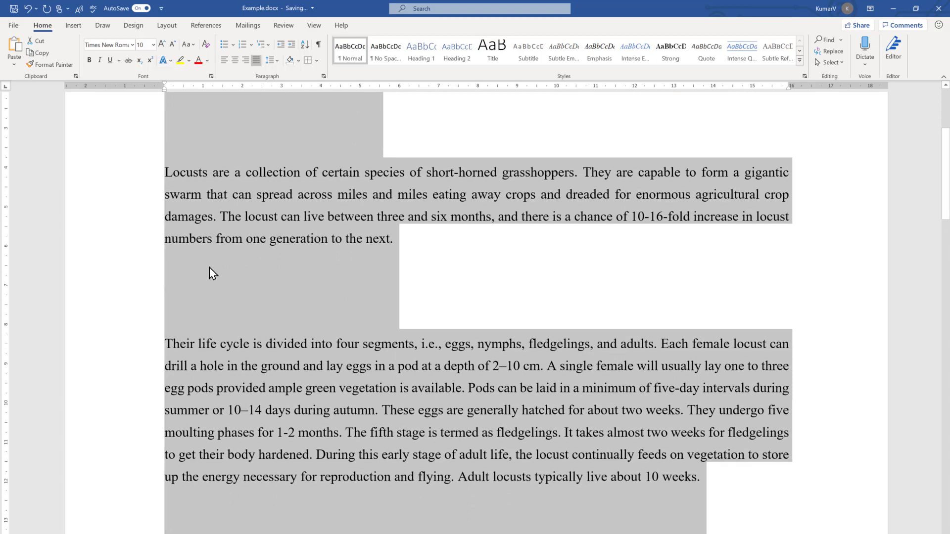
mouse_move(335, 131)
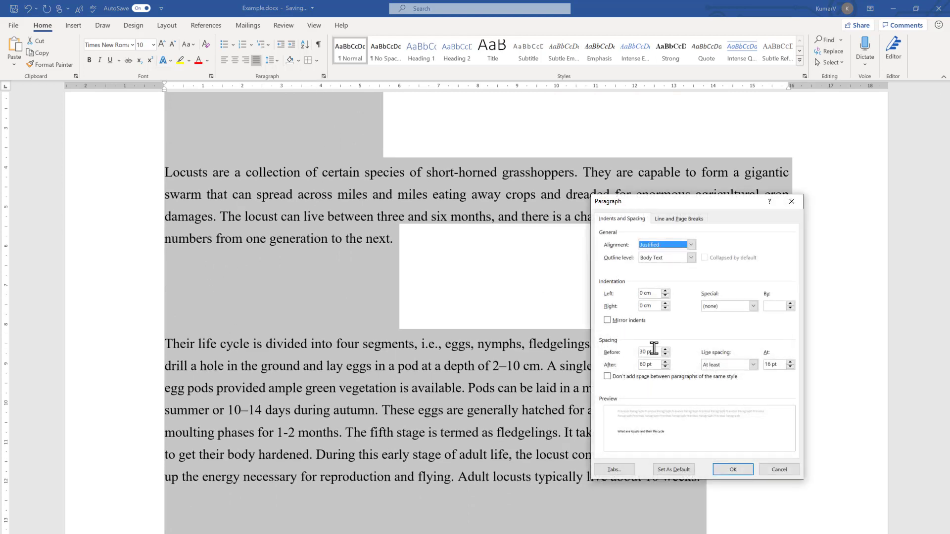
mouse_move(666, 373)
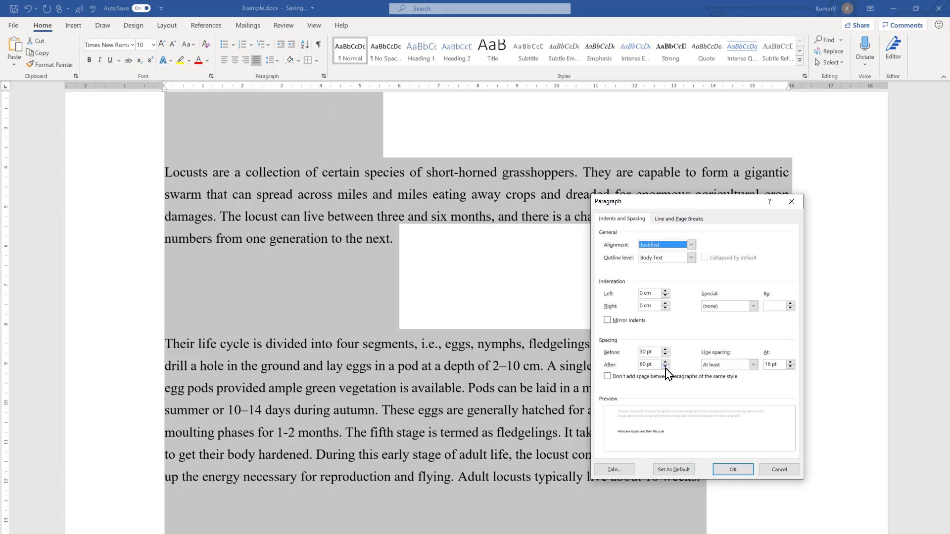
mouse_move(655, 338)
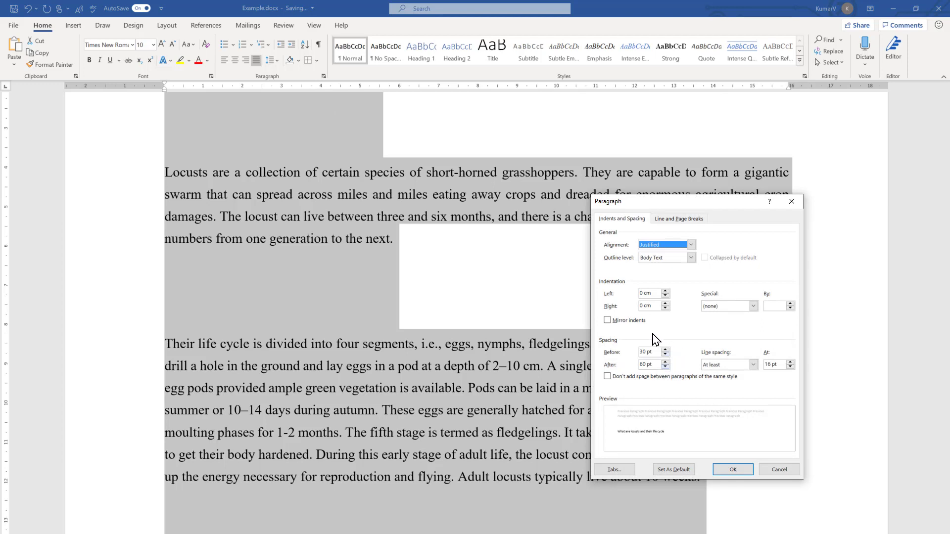
mouse_move(649, 339)
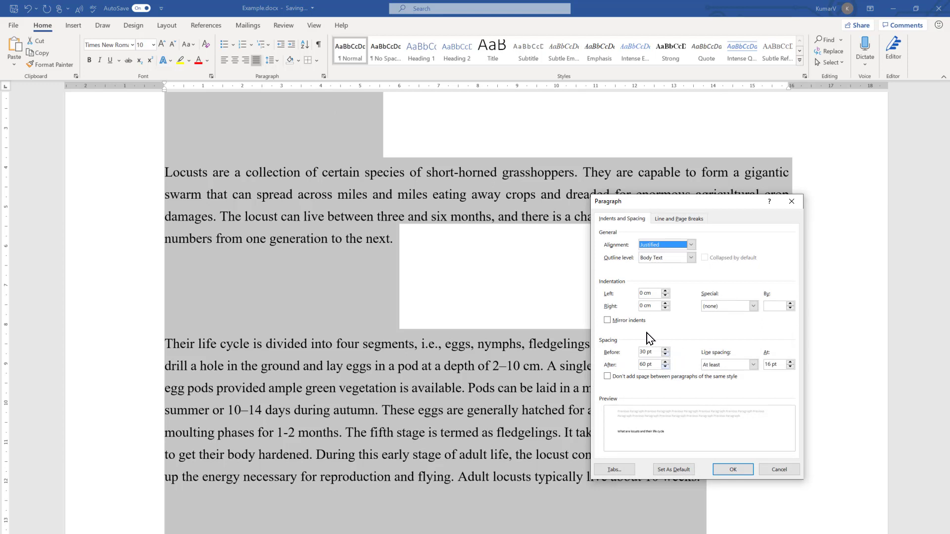